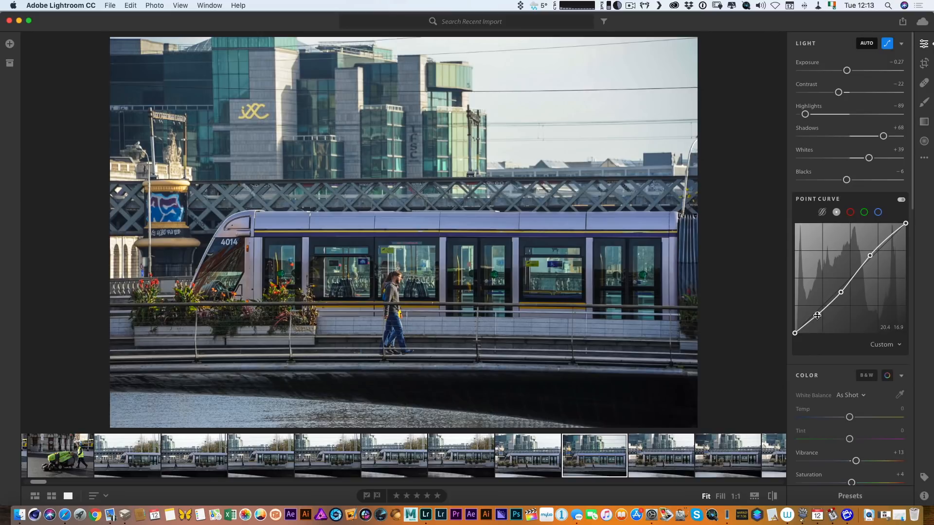
Step: Drag the point curve's lower shadow point down toward pure black
{"action": "left_click_drag", "start_coordinate": [817, 315], "coordinate": [797, 334]}
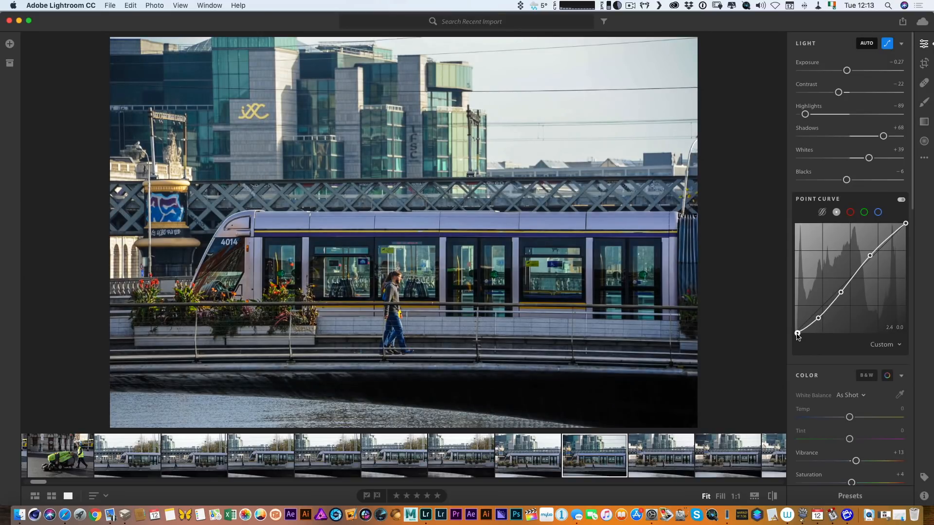
{"action": "mouse_move", "coordinate": [840, 218]}
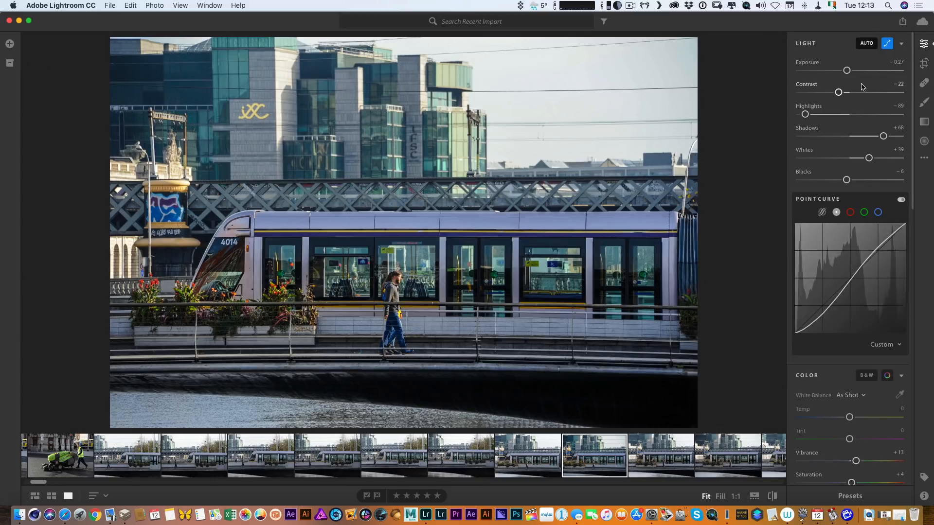
Step: Scroll the Edit panel down to the Effects section showing Dehaze at +15
{"action": "scroll", "scroll_direction": "down", "scroll_amount": 3}
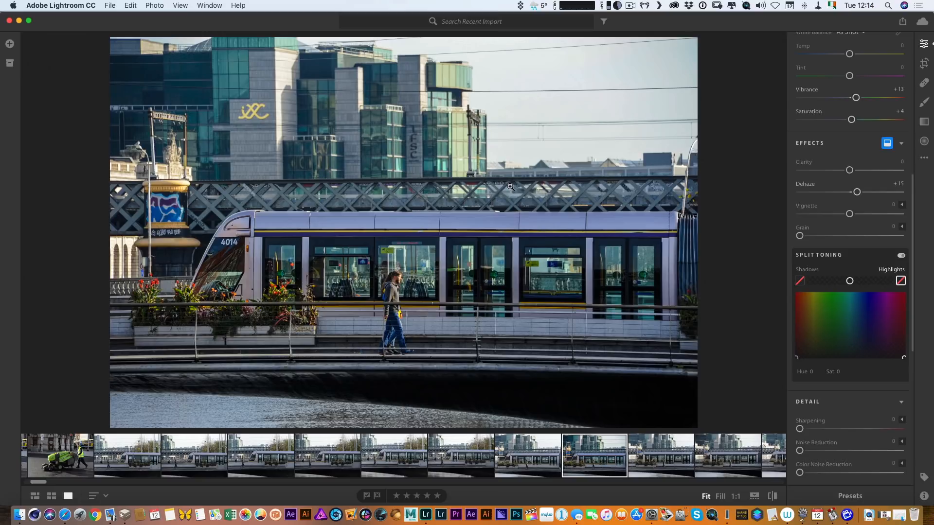
{"action": "mouse_move", "coordinate": [287, 174]}
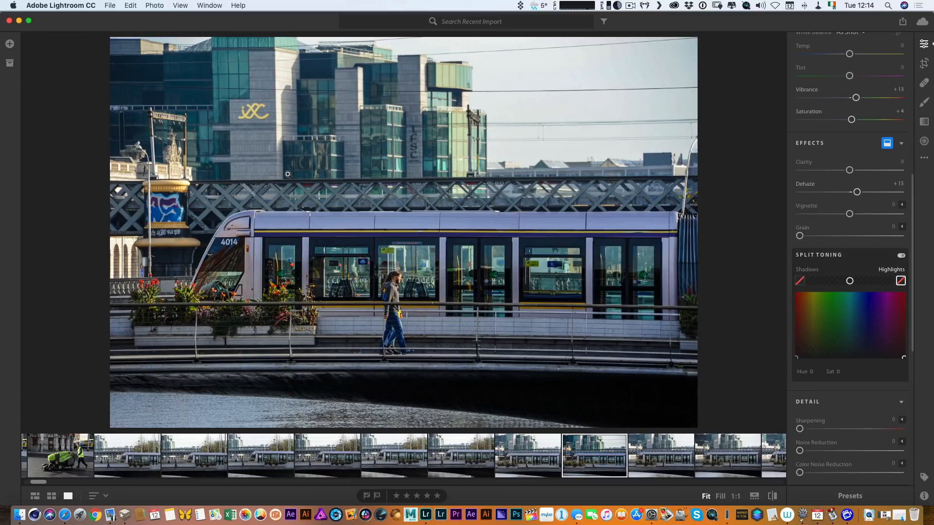
{"action": "mouse_move", "coordinate": [290, 173]}
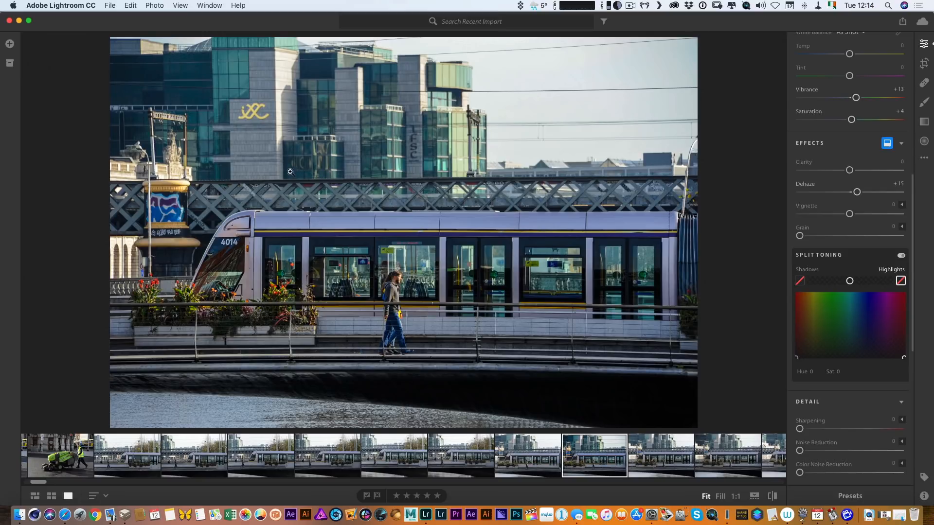